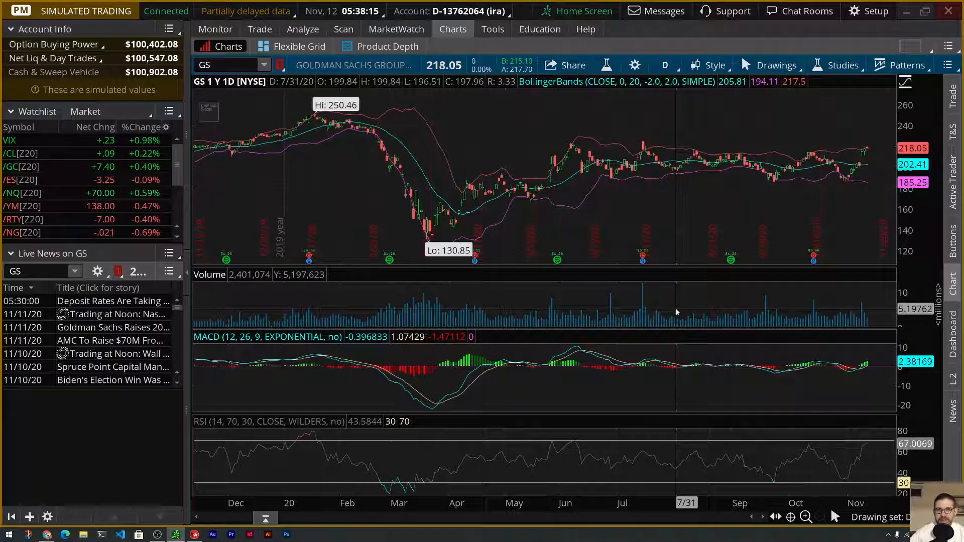
{"action": "mouse_move", "coordinate": [617, 273]}
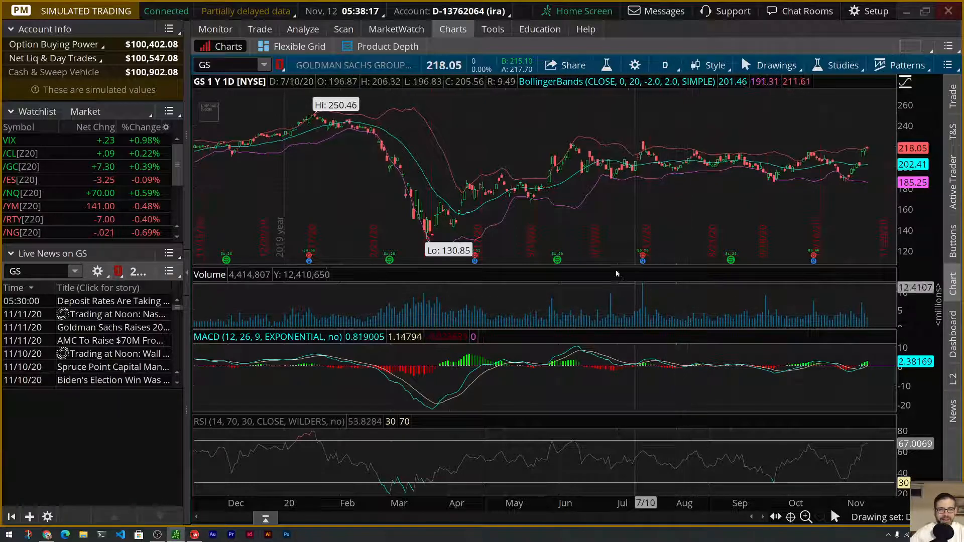
Step: Switch to the Analyze view showing the GS chain with the 24 DEC 20 215/220 call vertical simulated
{"action": "left_click", "coordinate": [302, 29]}
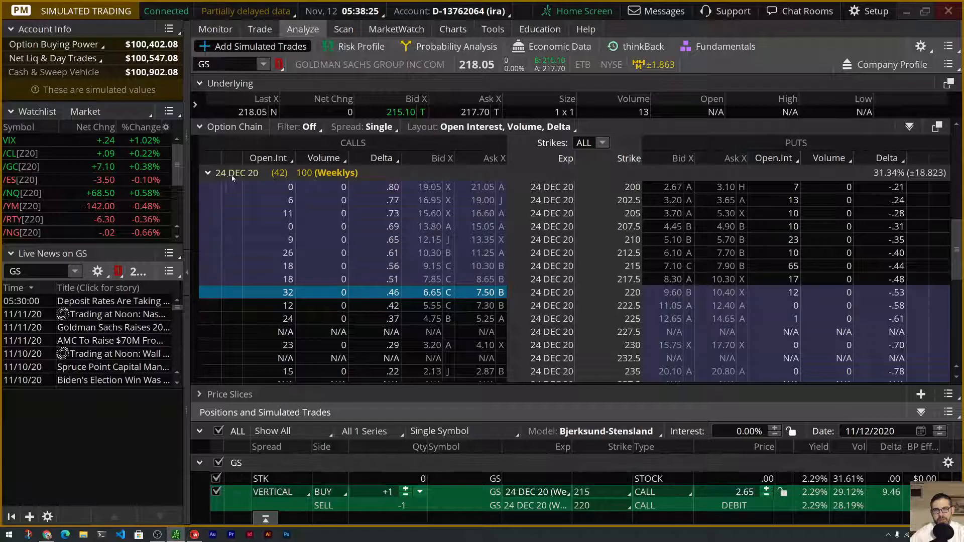
{"action": "mouse_move", "coordinate": [279, 173]}
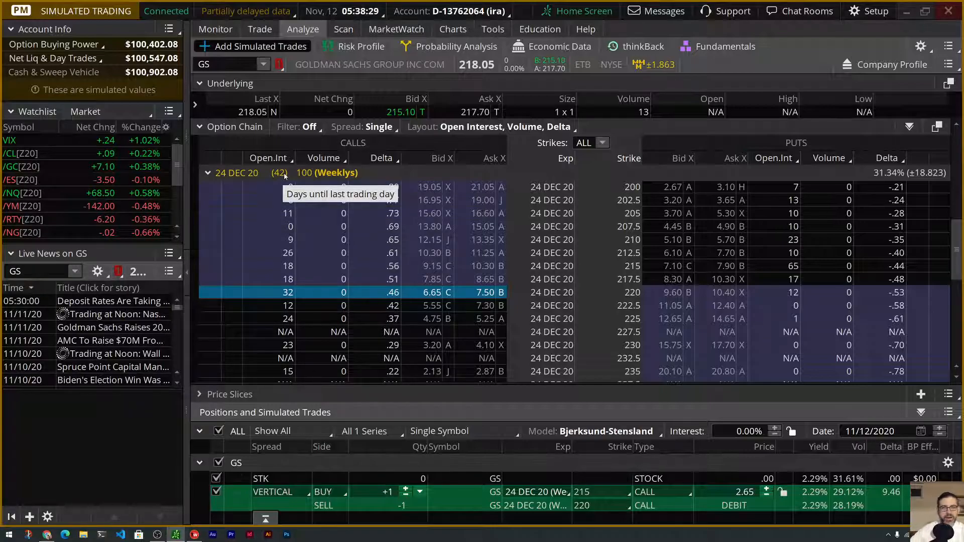
{"action": "mouse_move", "coordinate": [309, 174]}
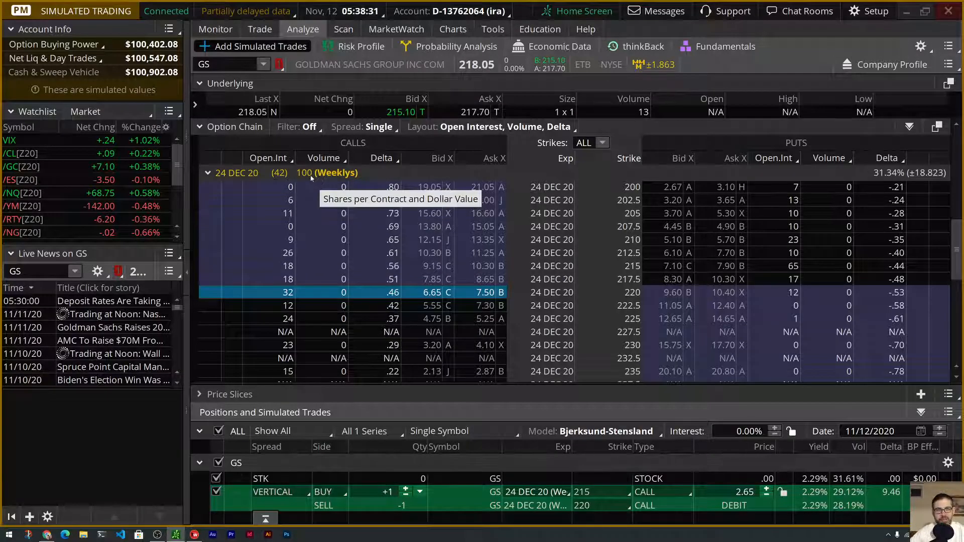
{"action": "mouse_move", "coordinate": [480, 266]}
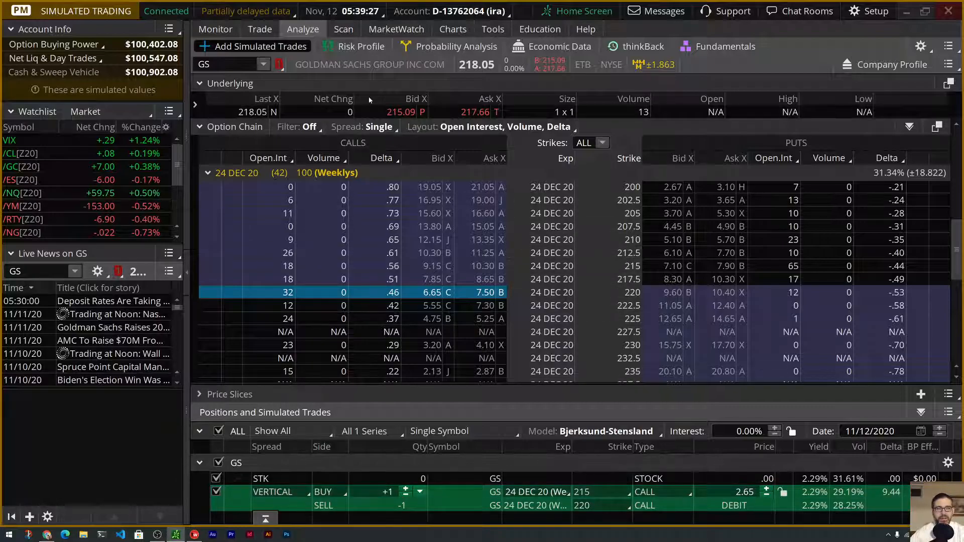
{"action": "mouse_move", "coordinate": [347, 46]}
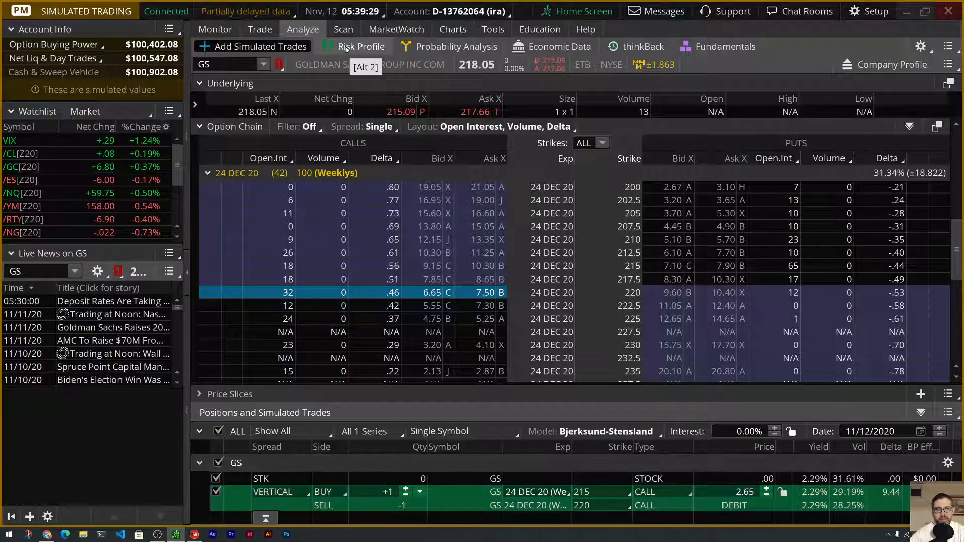
Step: Display the Risk Profile graph for the GS 215/220 call vertical
{"action": "left_click", "coordinate": [360, 46]}
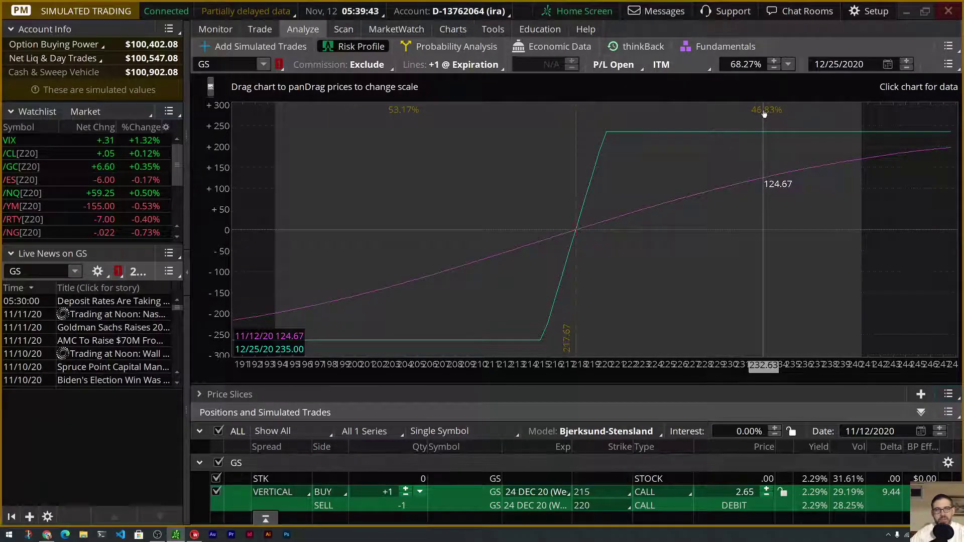
{"action": "mouse_move", "coordinate": [577, 127]}
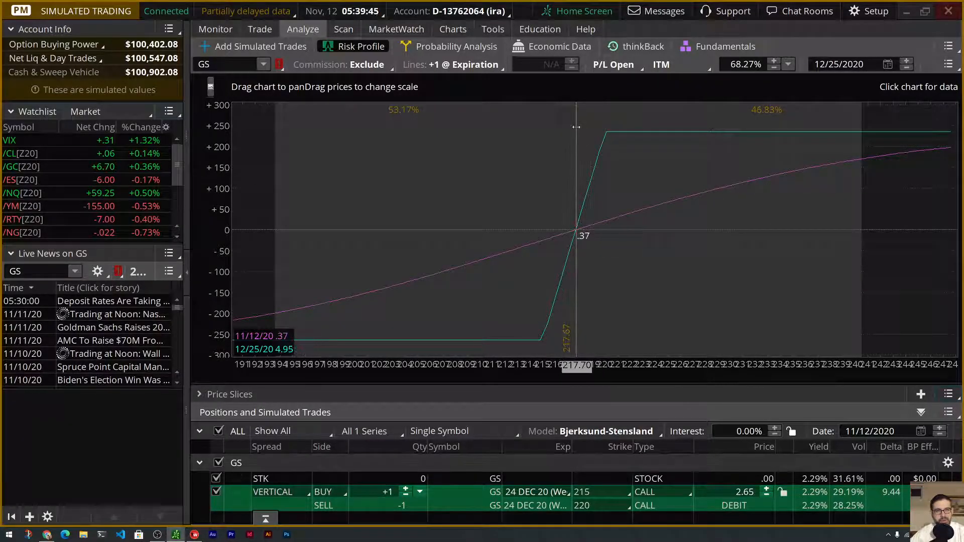
{"action": "mouse_move", "coordinate": [626, 136]}
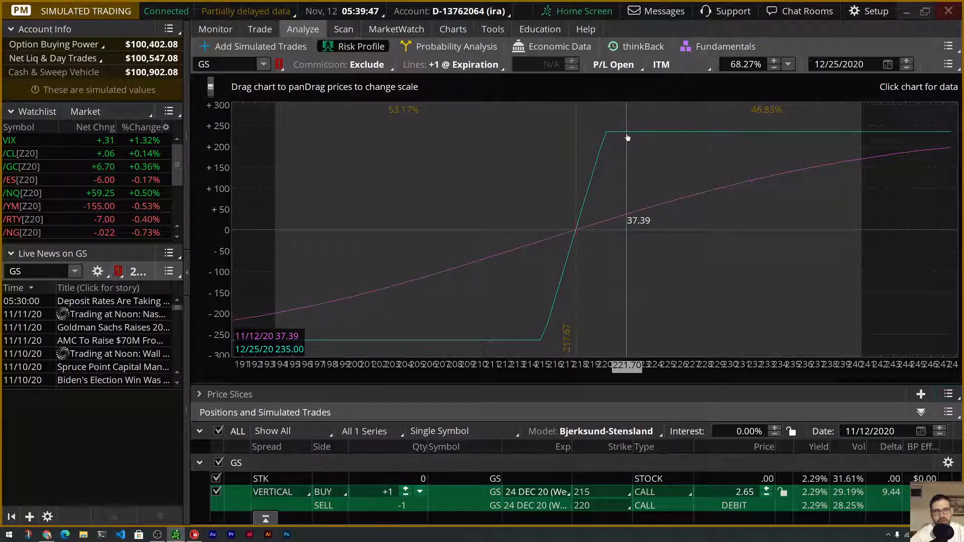
{"action": "mouse_move", "coordinate": [580, 133]}
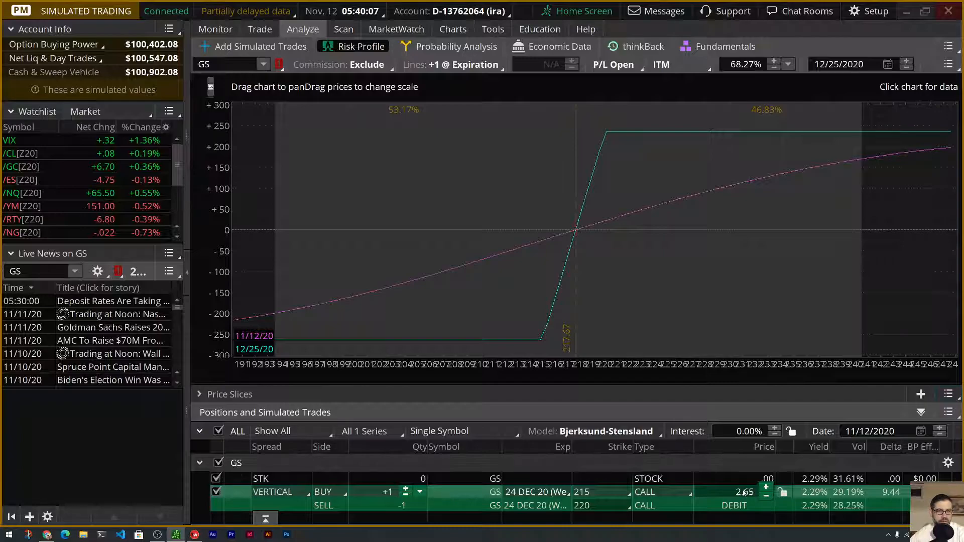
{"action": "mouse_move", "coordinate": [713, 162]}
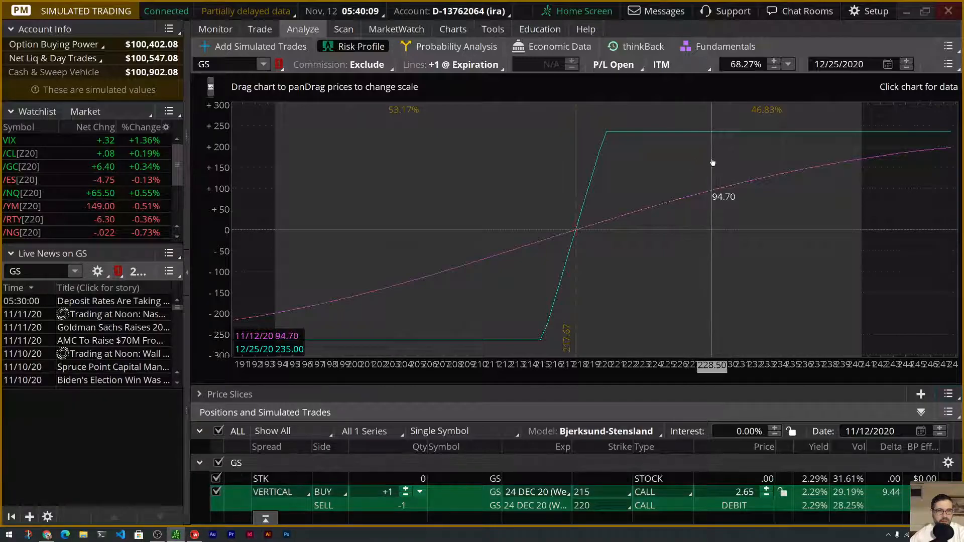
{"action": "mouse_move", "coordinate": [735, 505]}
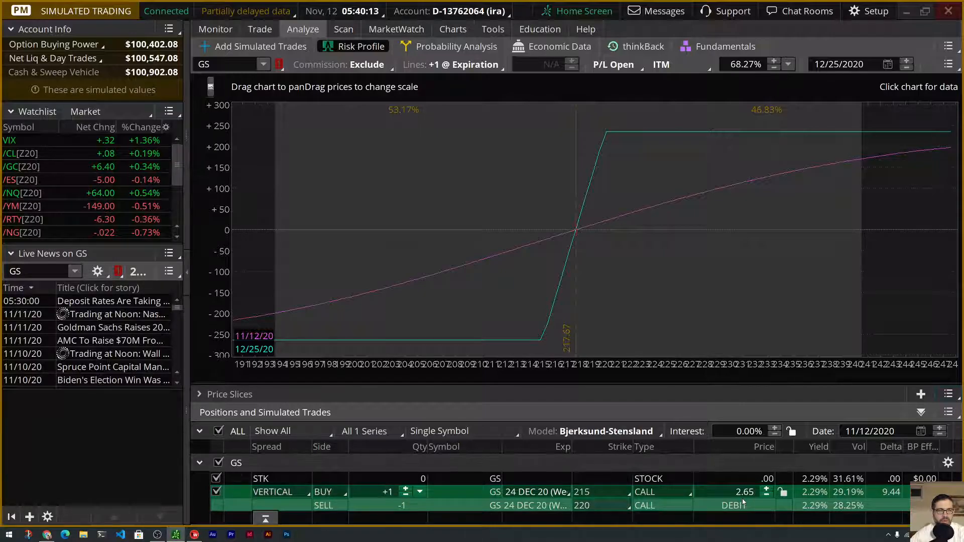
{"action": "mouse_move", "coordinate": [665, 202]}
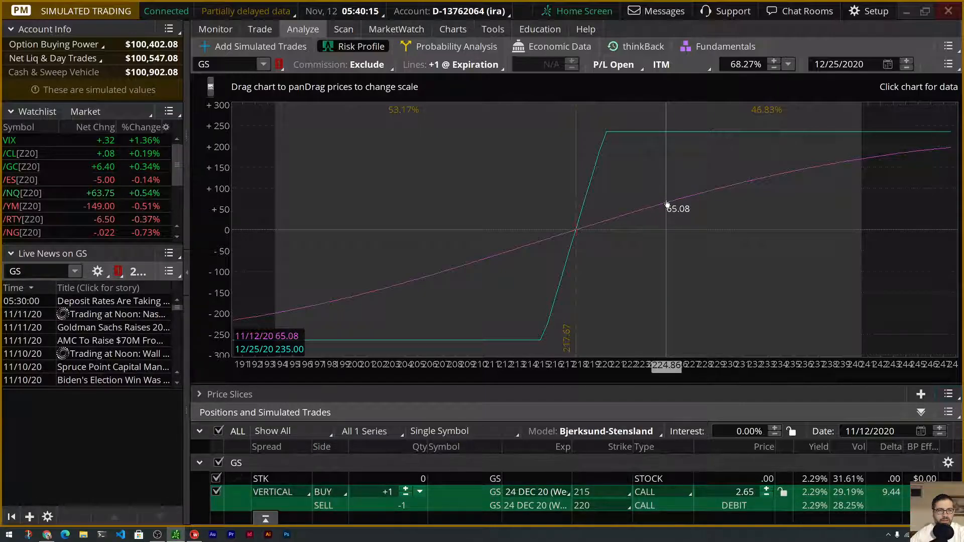
{"action": "mouse_move", "coordinate": [487, 162]}
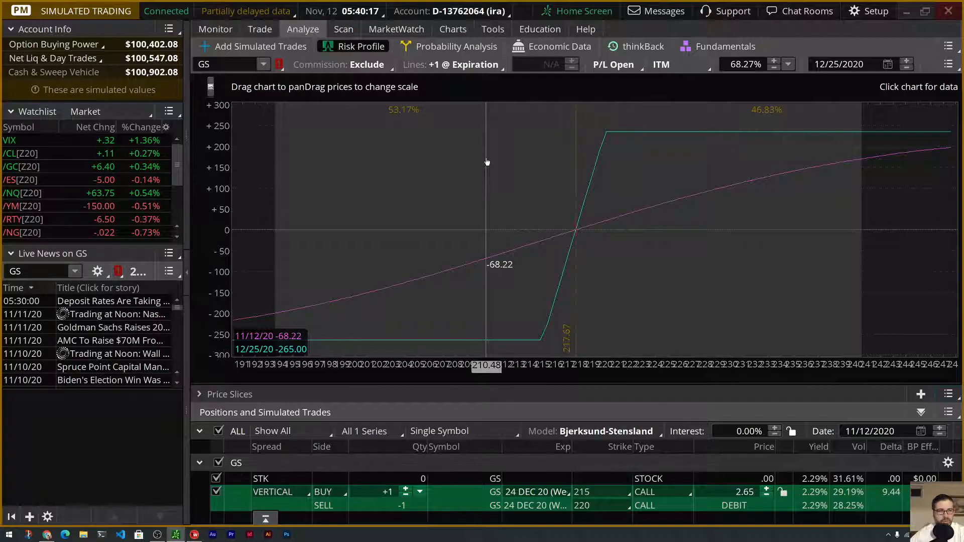
{"action": "mouse_move", "coordinate": [660, 200]}
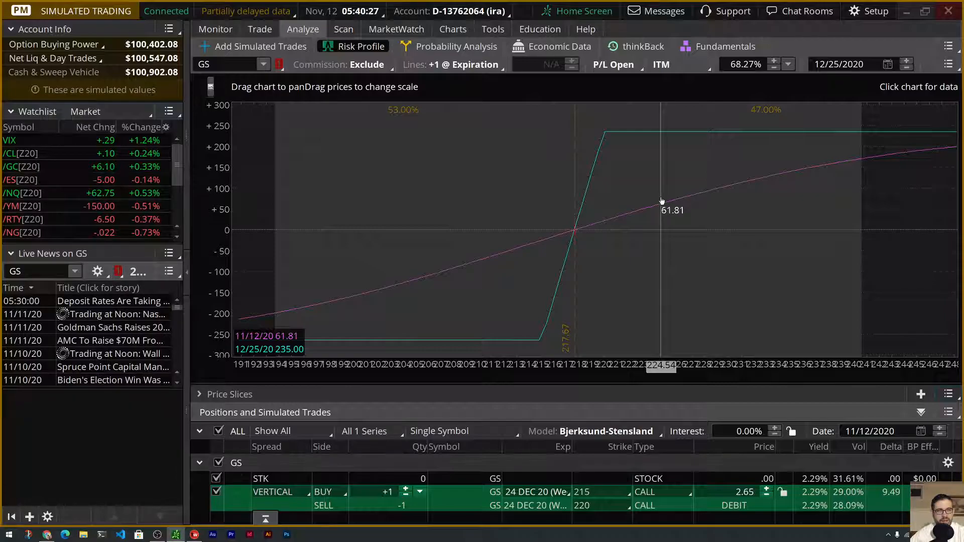
{"action": "mouse_move", "coordinate": [657, 203]}
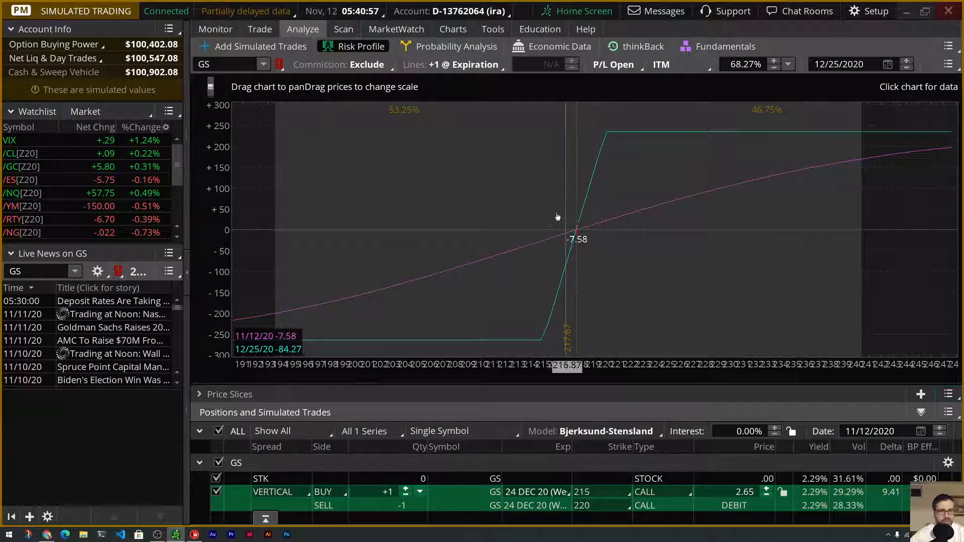
{"action": "mouse_move", "coordinate": [431, 316]}
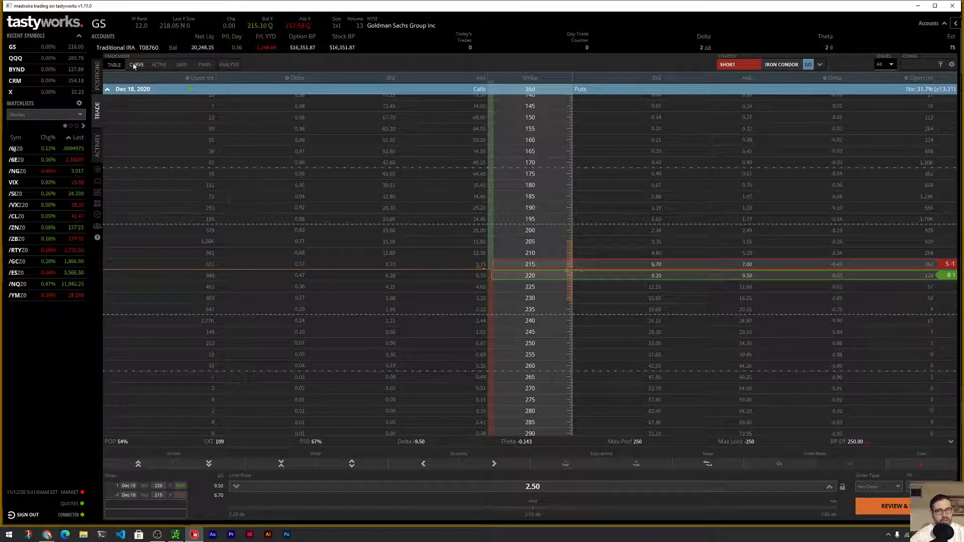
Step: View the Dec 18 220/215 put spread on the Curve payoff view, then back in the table
{"action": "left_click", "coordinate": [135, 64]}
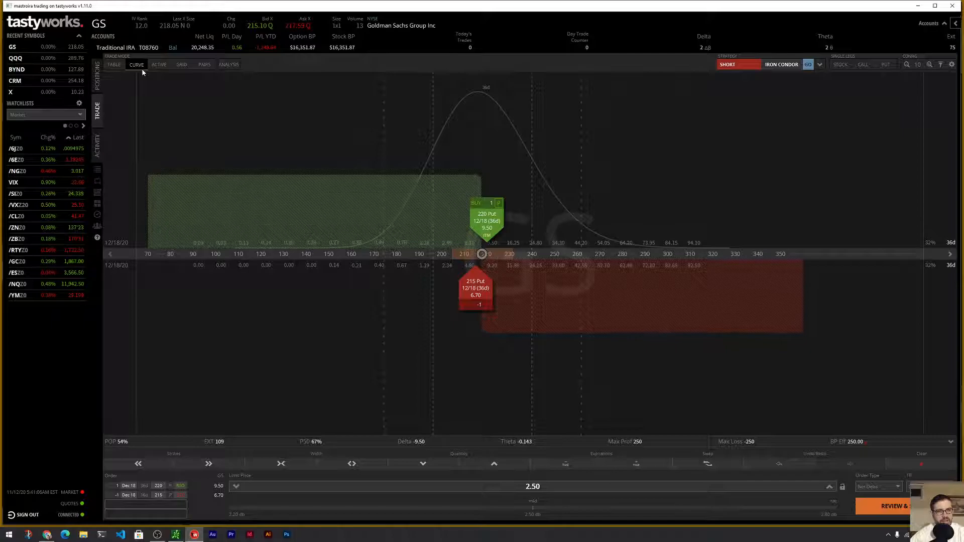
{"action": "mouse_move", "coordinate": [279, 272]}
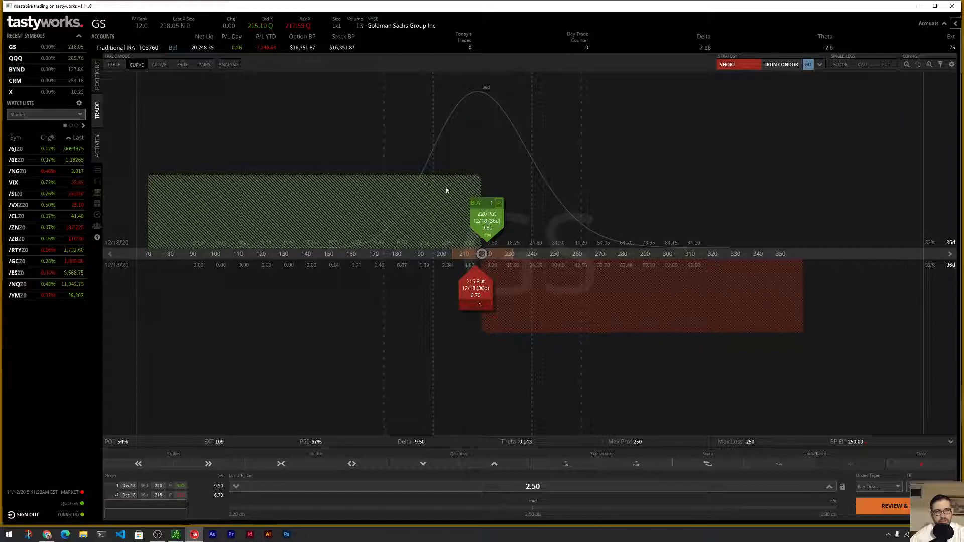
{"action": "mouse_move", "coordinate": [272, 207]}
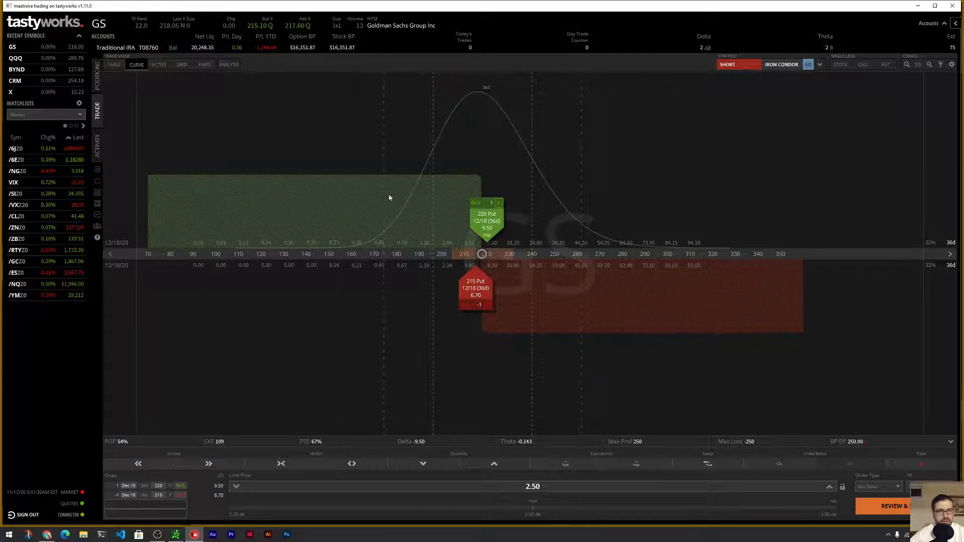
{"action": "mouse_move", "coordinate": [457, 200]}
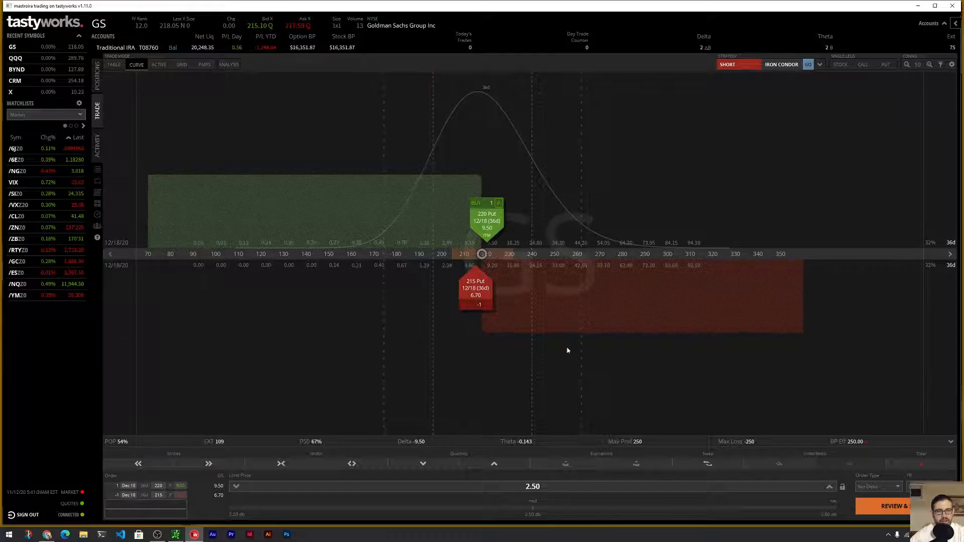
{"action": "mouse_move", "coordinate": [548, 314]}
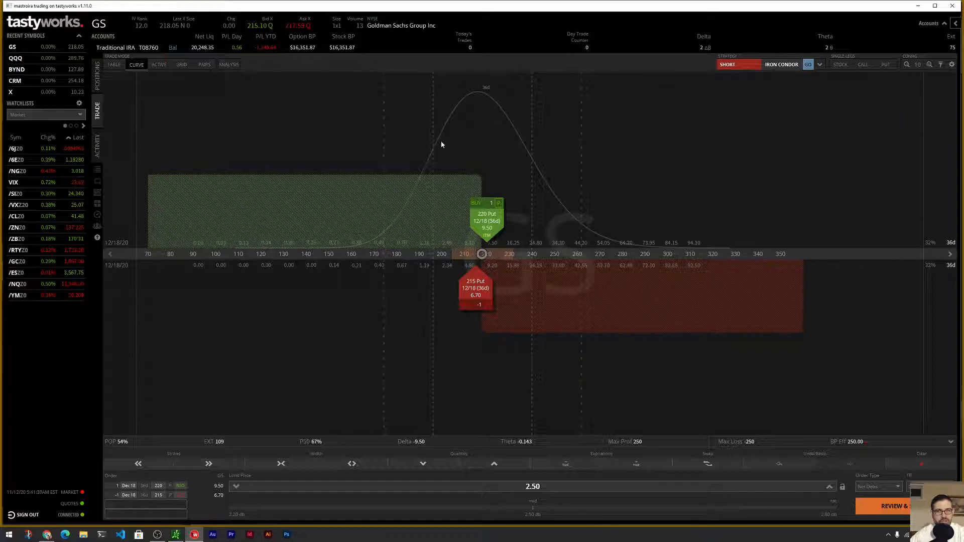
{"action": "left_click", "coordinate": [114, 65]}
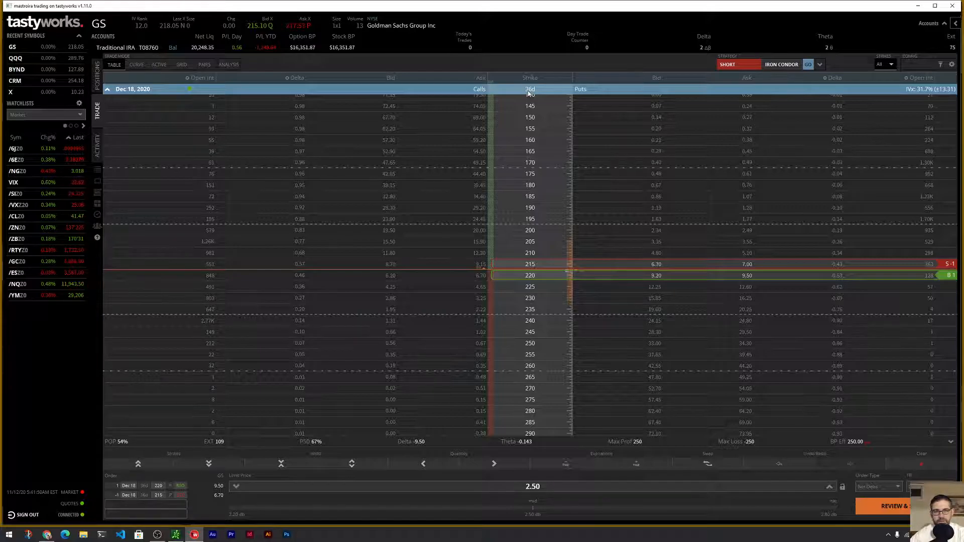
{"action": "mouse_move", "coordinate": [125, 450]}
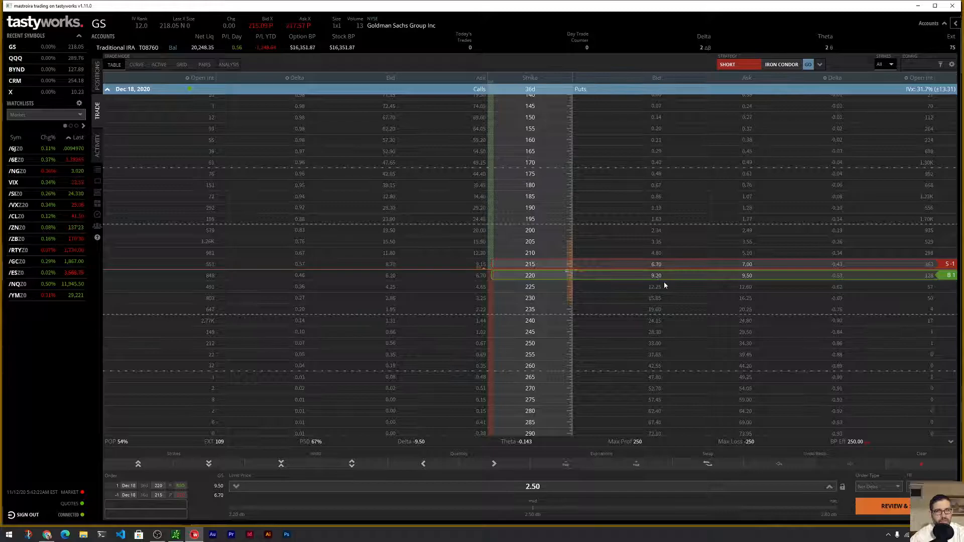
{"action": "mouse_move", "coordinate": [660, 283]}
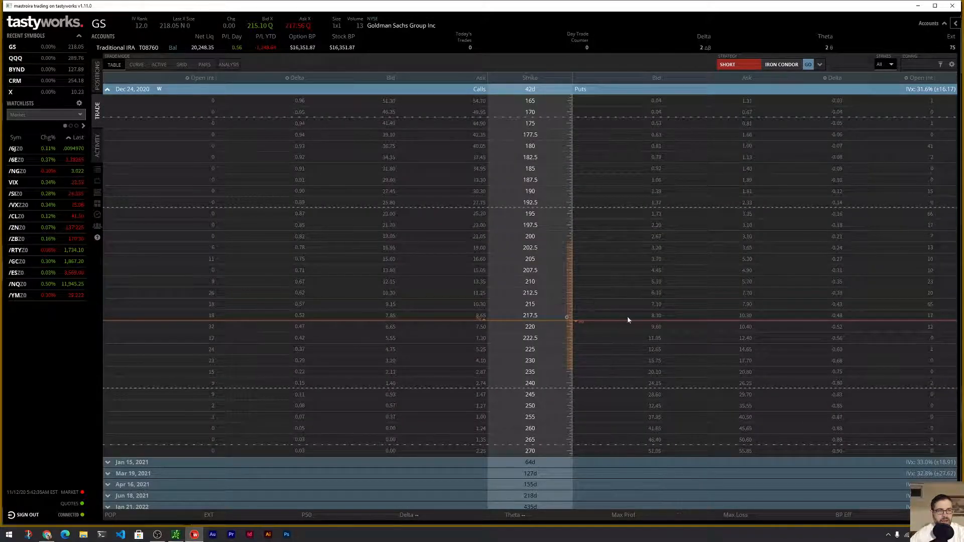
{"action": "mouse_move", "coordinate": [889, 323]}
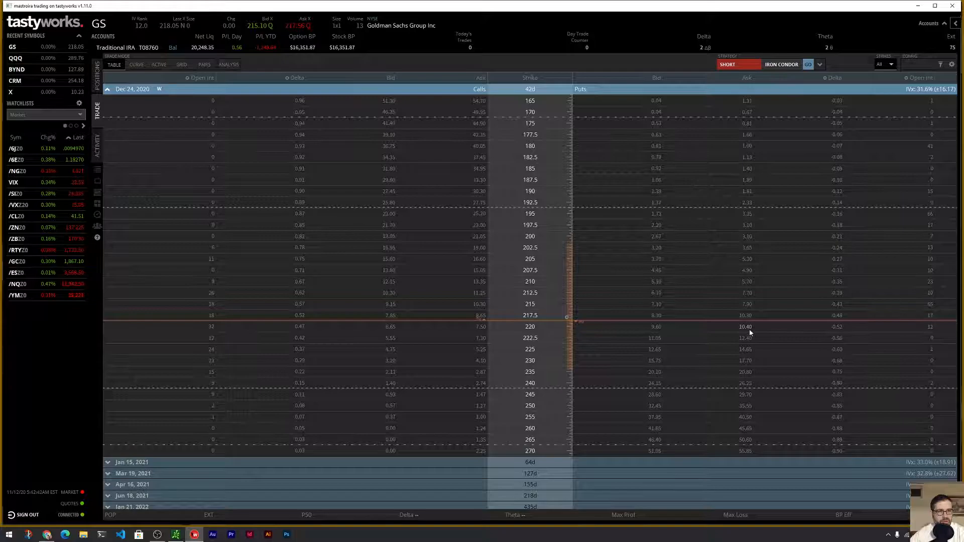
{"action": "mouse_move", "coordinate": [744, 315]}
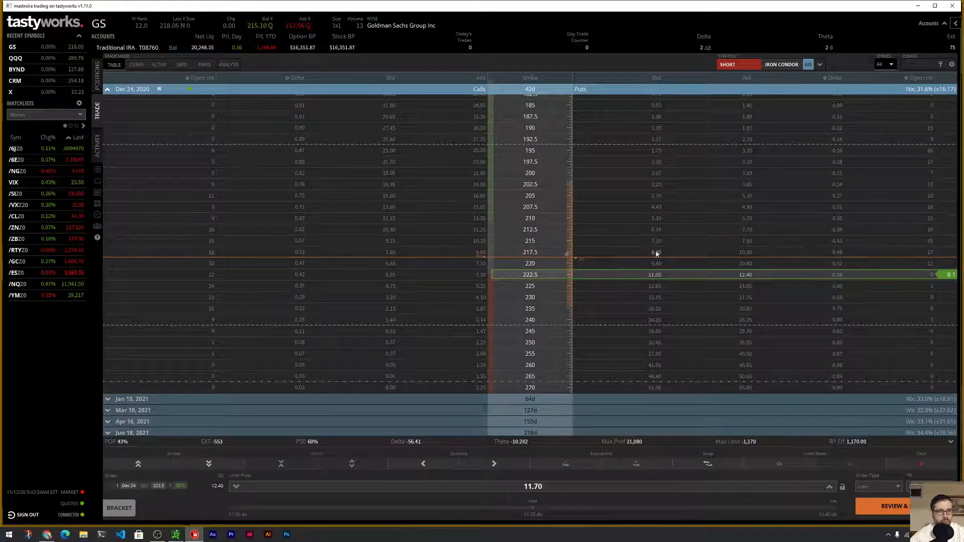
Step: Clear the staged GS put spread legs and collapse the Dec 24, 2020 chain
{"action": "left_click", "coordinate": [653, 251]}
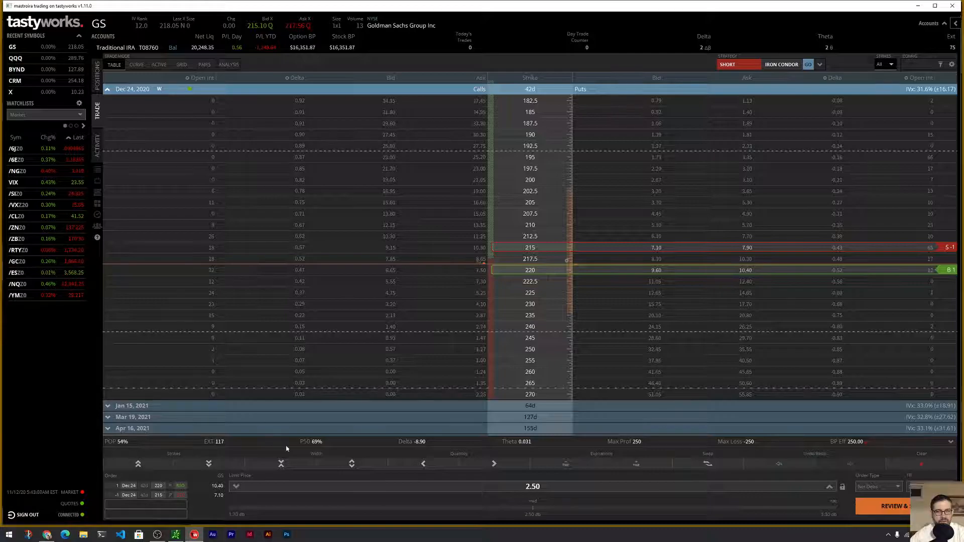
{"action": "mouse_move", "coordinate": [671, 441]}
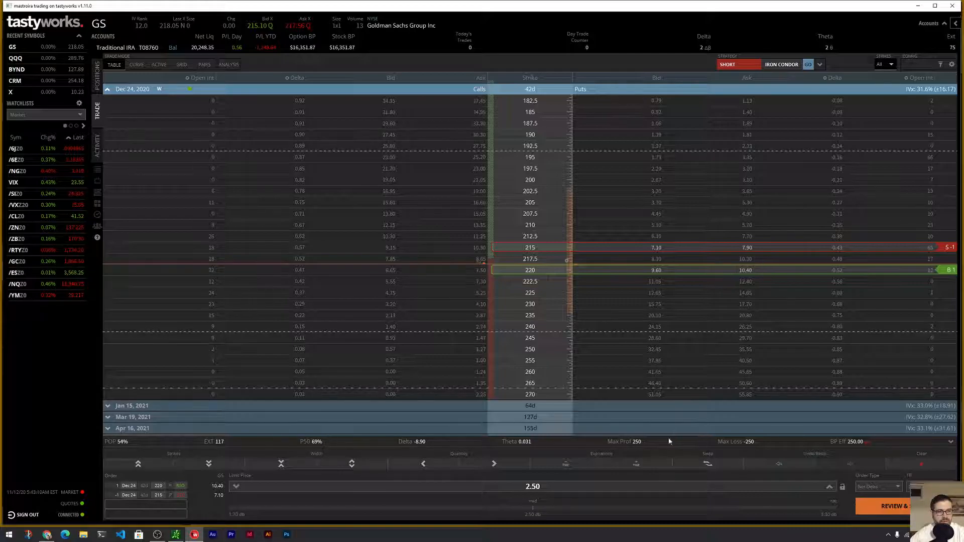
{"action": "mouse_move", "coordinate": [916, 252]}
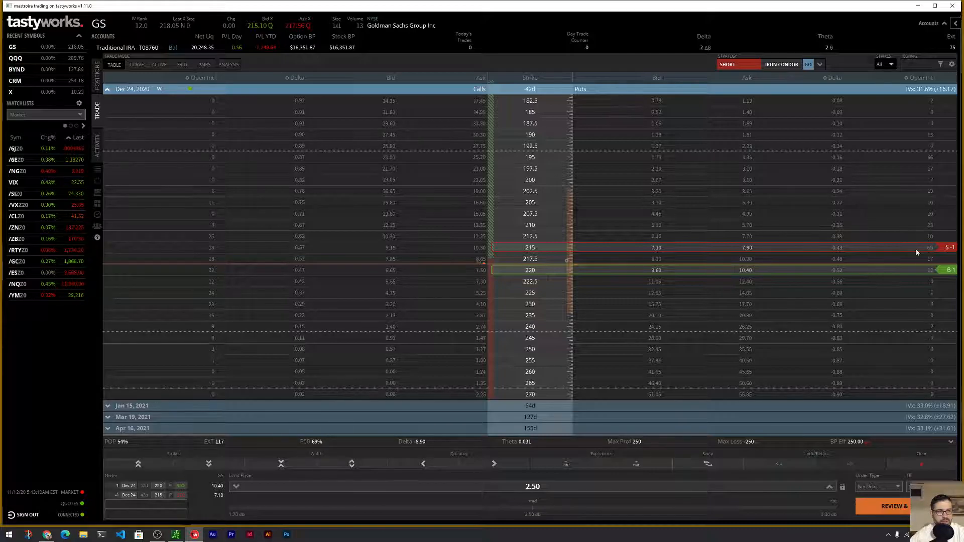
{"action": "mouse_move", "coordinate": [925, 257]}
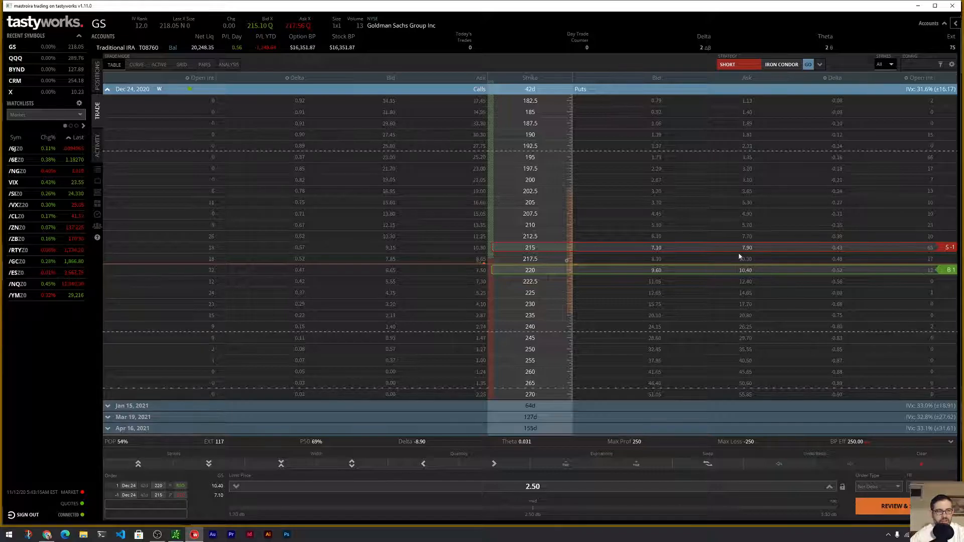
{"action": "mouse_move", "coordinate": [711, 277]}
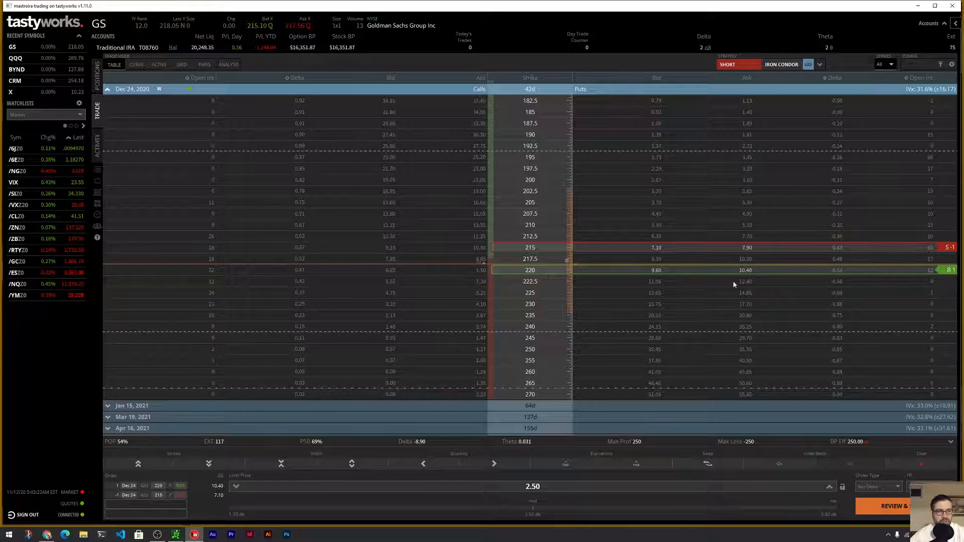
{"action": "mouse_move", "coordinate": [739, 288]}
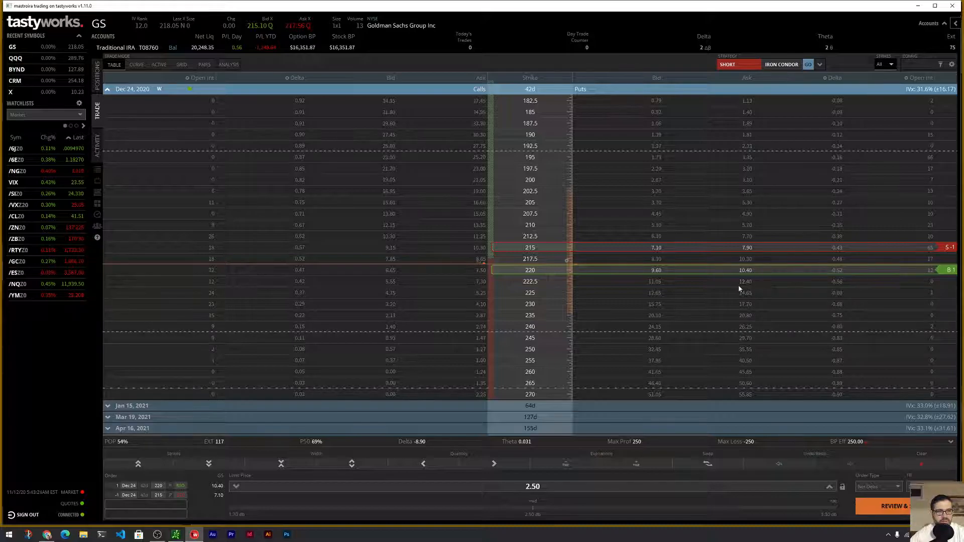
{"action": "mouse_move", "coordinate": [847, 366]}
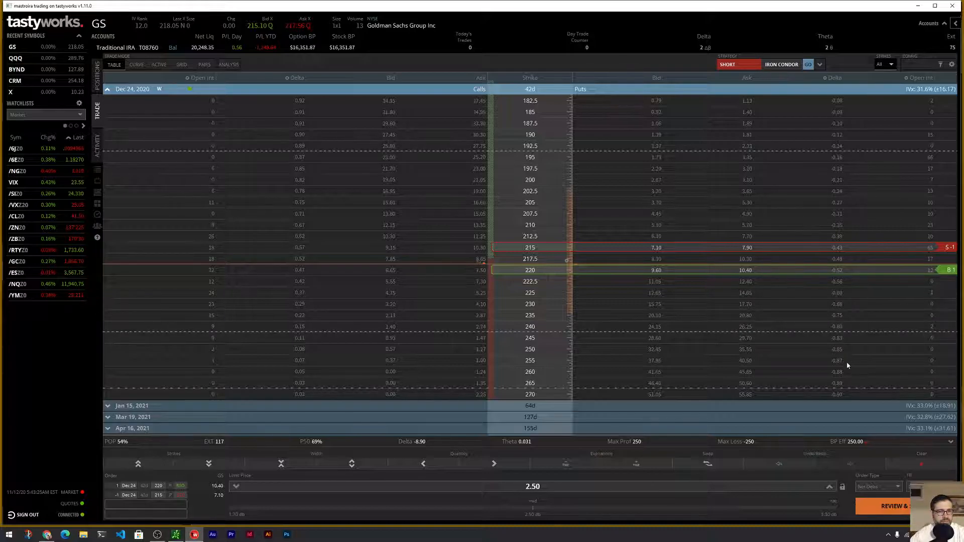
{"action": "mouse_move", "coordinate": [753, 291]}
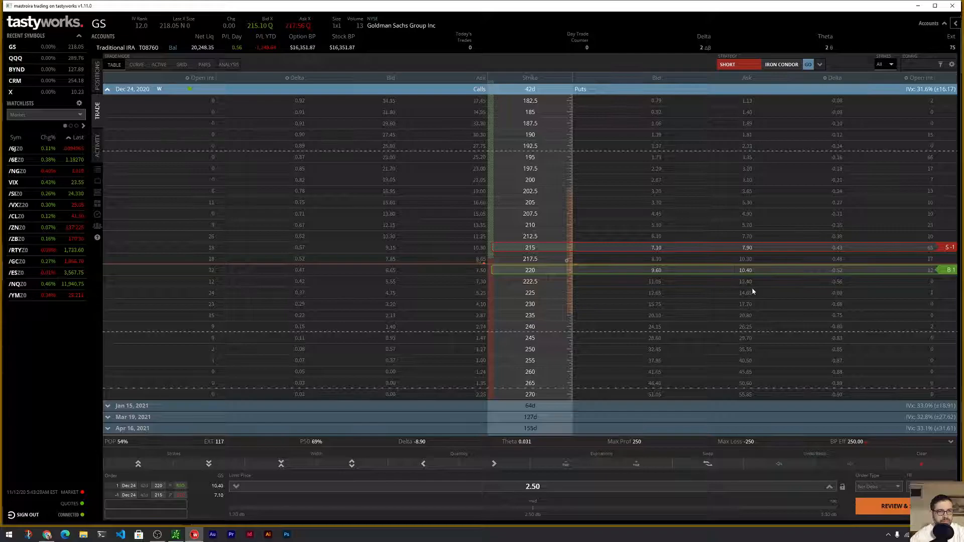
{"action": "mouse_move", "coordinate": [925, 456]}
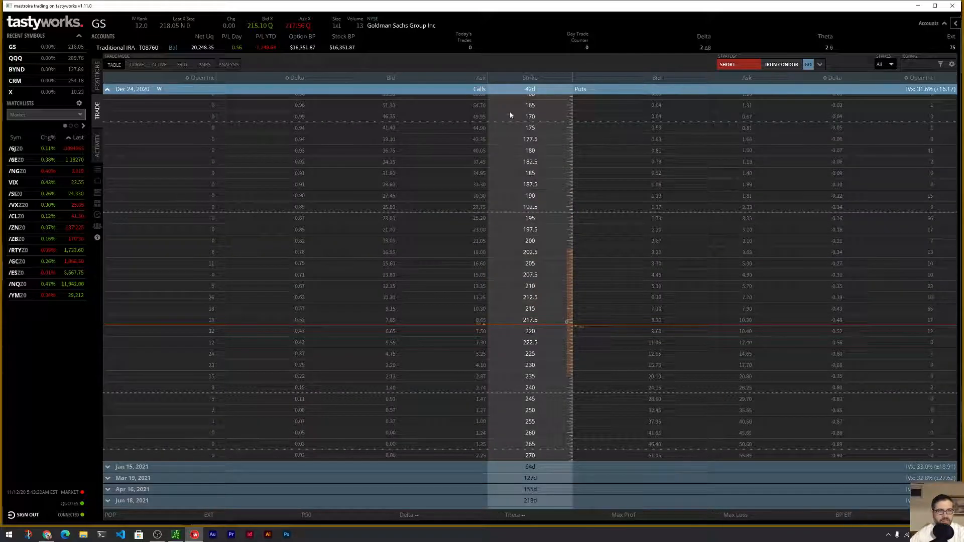
{"action": "left_click", "coordinate": [109, 89]}
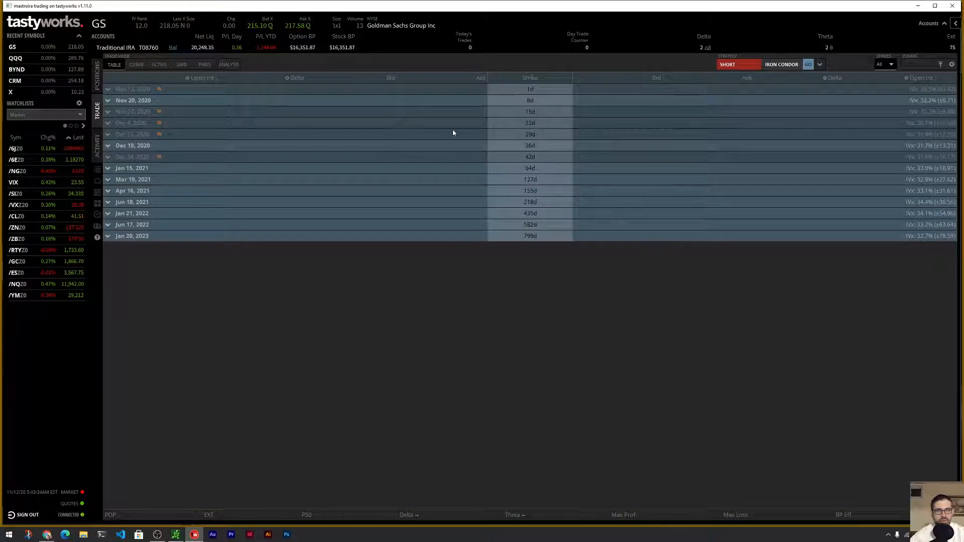
Step: Expand the Dec 18, 2020 GS expiration to stage the 220/215 put spread at 2.50
{"action": "left_click", "coordinate": [133, 146]}
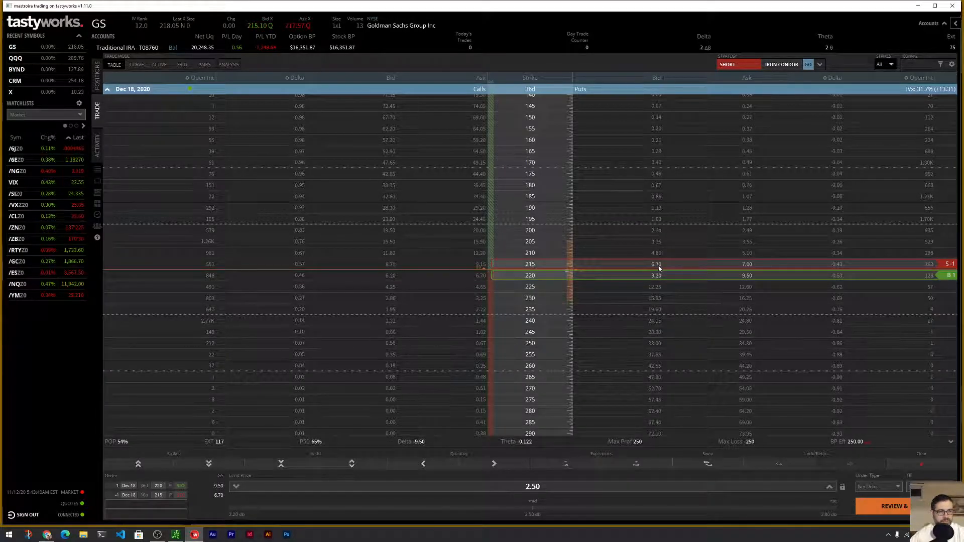
{"action": "mouse_move", "coordinate": [714, 417]}
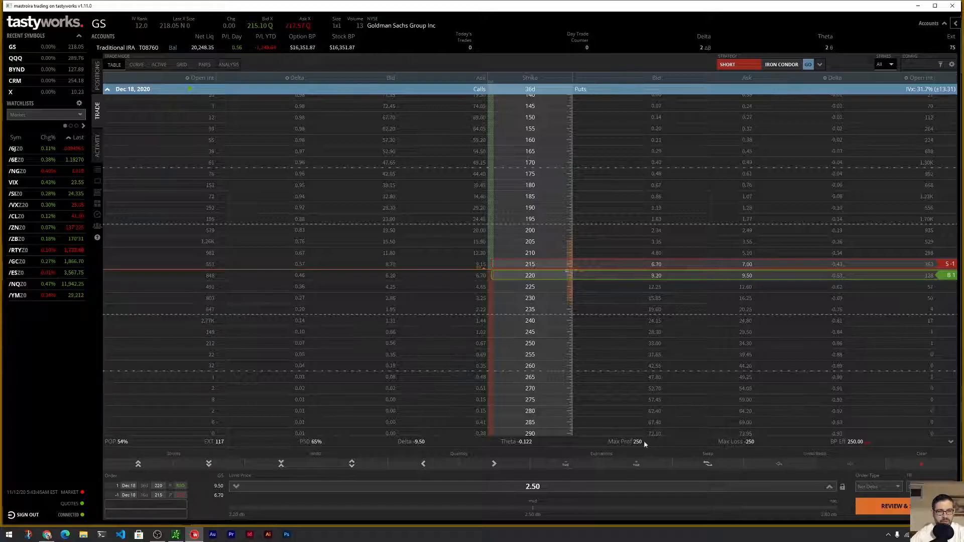
{"action": "mouse_move", "coordinate": [296, 457]}
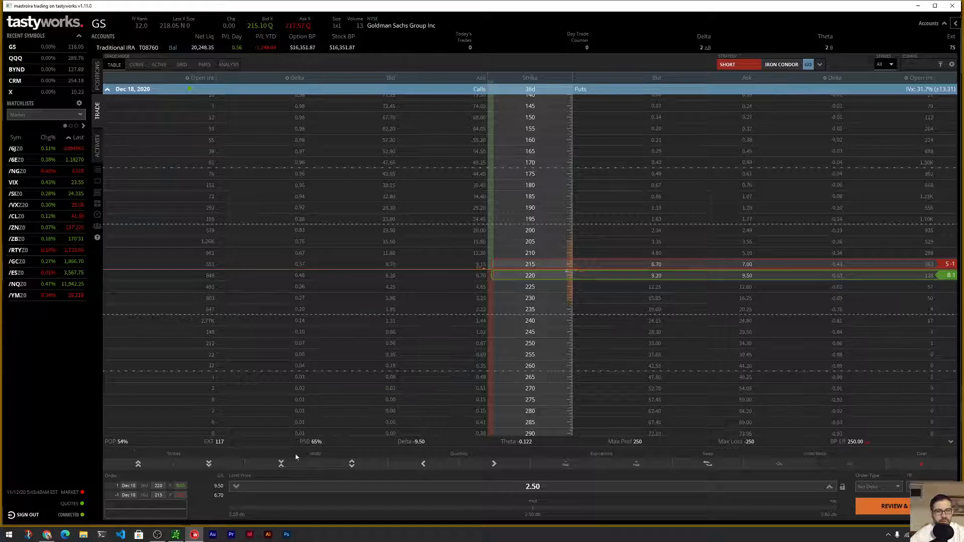
{"action": "mouse_move", "coordinate": [313, 445]}
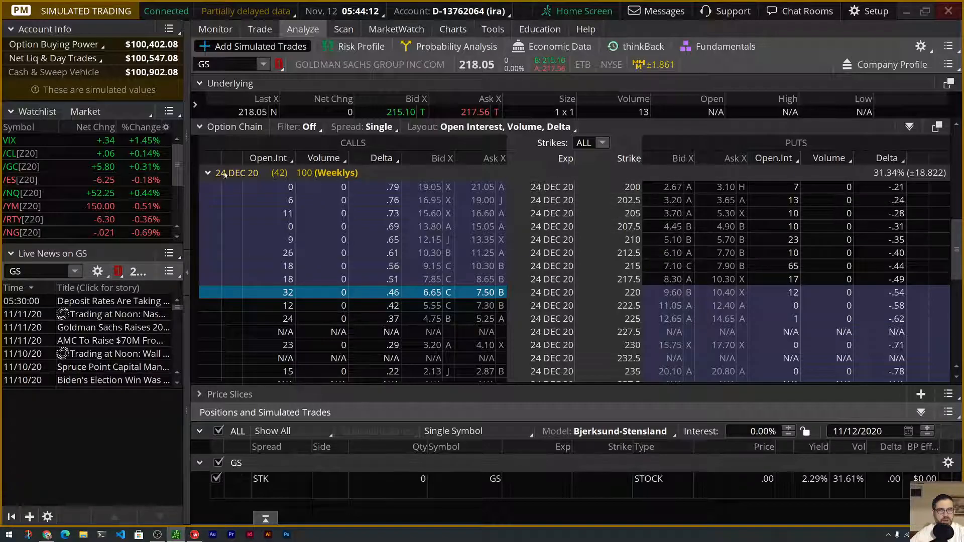
Step: Simulate the 18 DEC 20 GS 220/215 put vertical at 2.50 debit and show its Risk Profile
{"action": "left_click", "coordinate": [207, 173]}
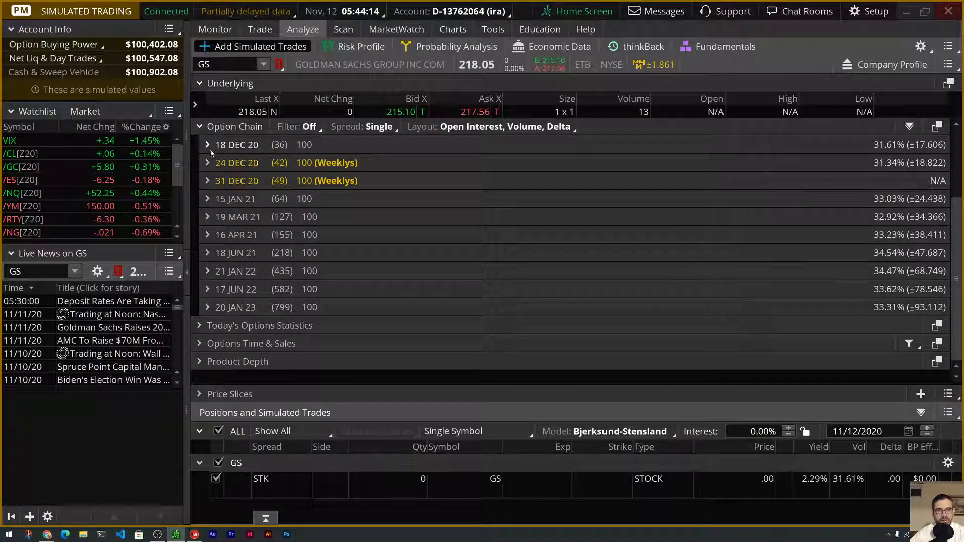
{"action": "left_click", "coordinate": [208, 145]}
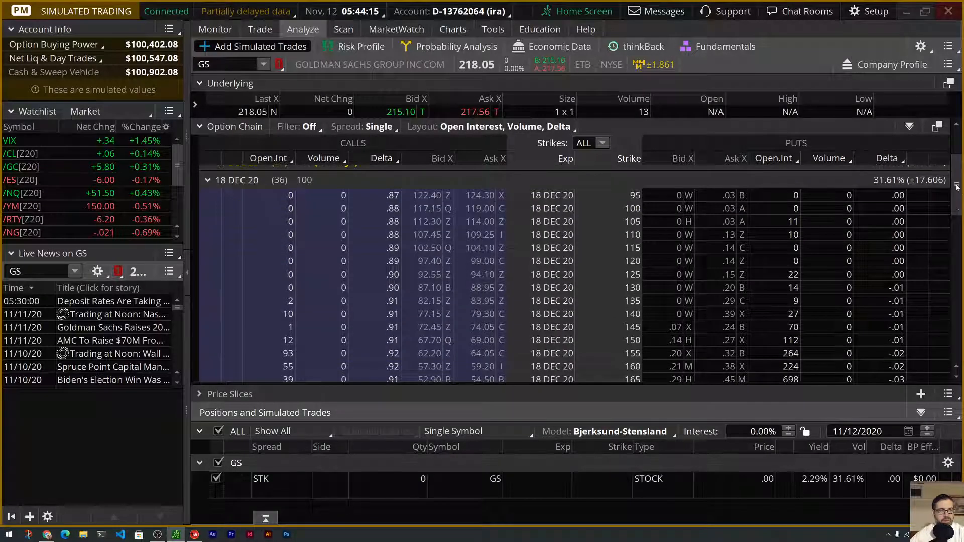
{"action": "scroll", "scroll_direction": "down", "scroll_amount": 3}
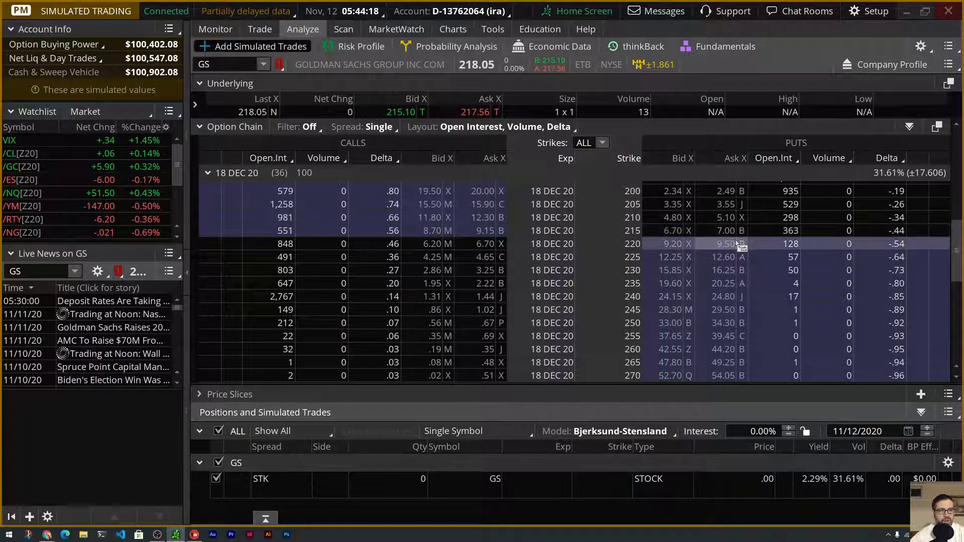
{"action": "left_click", "coordinate": [723, 243]}
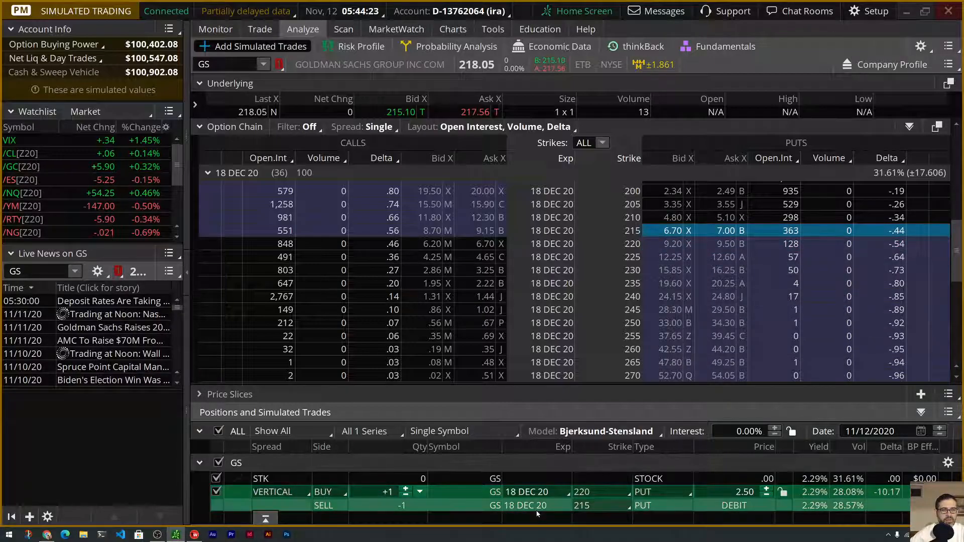
{"action": "left_click", "coordinate": [361, 46]}
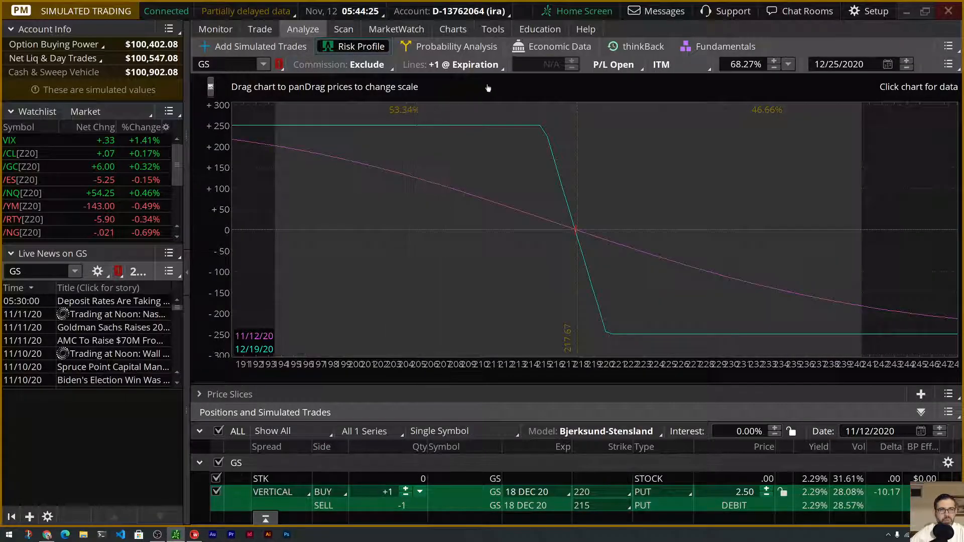
Step: Project the put vertical's P/L to 12/19/2020 and read values near a 205 price
{"action": "left_click", "coordinate": [885, 64]}
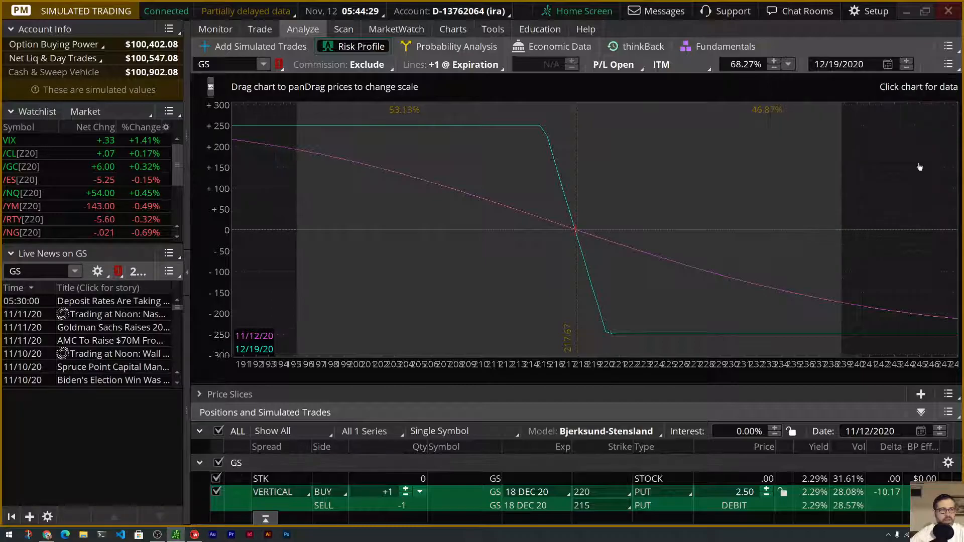
{"action": "left_click", "coordinate": [948, 393]}
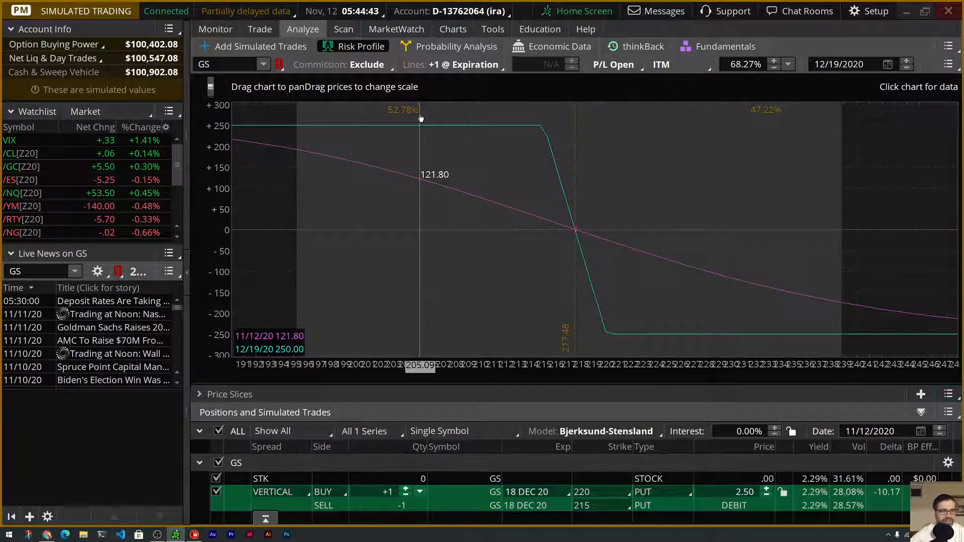
{"action": "mouse_move", "coordinate": [495, 215]}
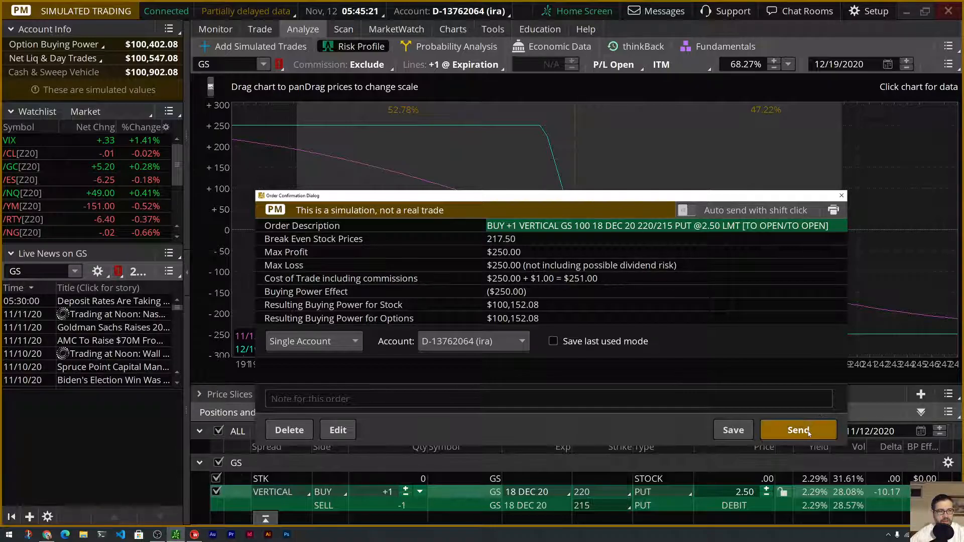
Step: Send the GS 220/215 put vertical at 2.50 in the IRA, then switch Analyze to the margin account
{"action": "left_click", "coordinate": [797, 430]}
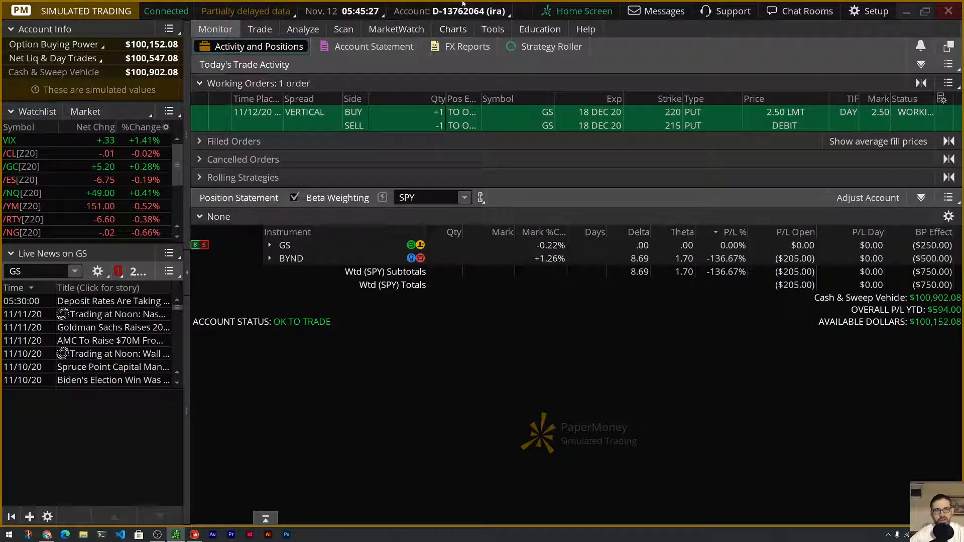
{"action": "left_click", "coordinate": [464, 11]}
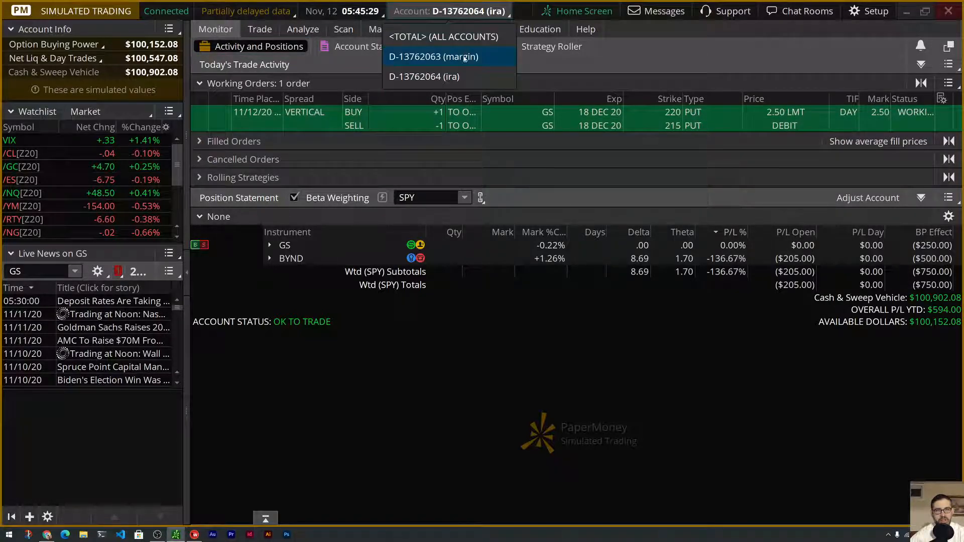
{"action": "left_click", "coordinate": [431, 57]}
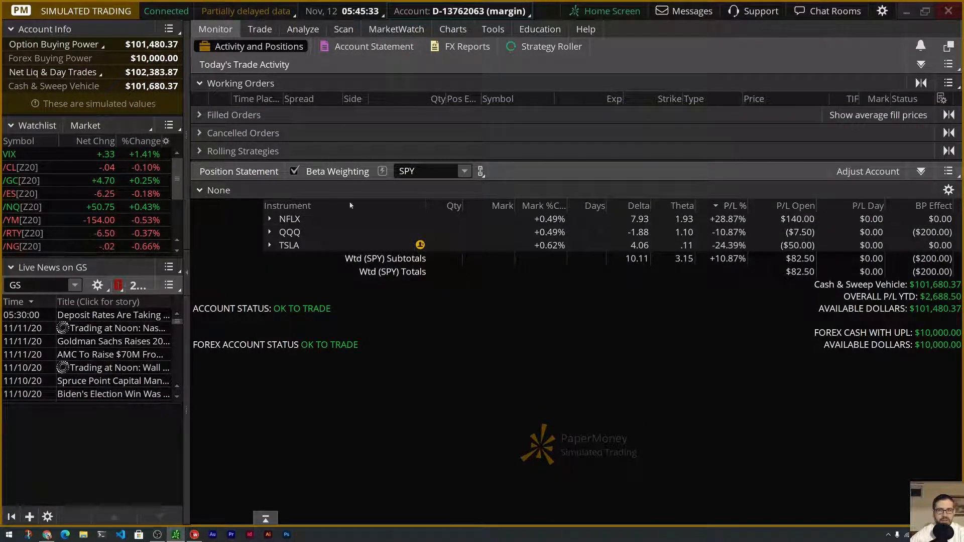
{"action": "mouse_move", "coordinate": [373, 46]}
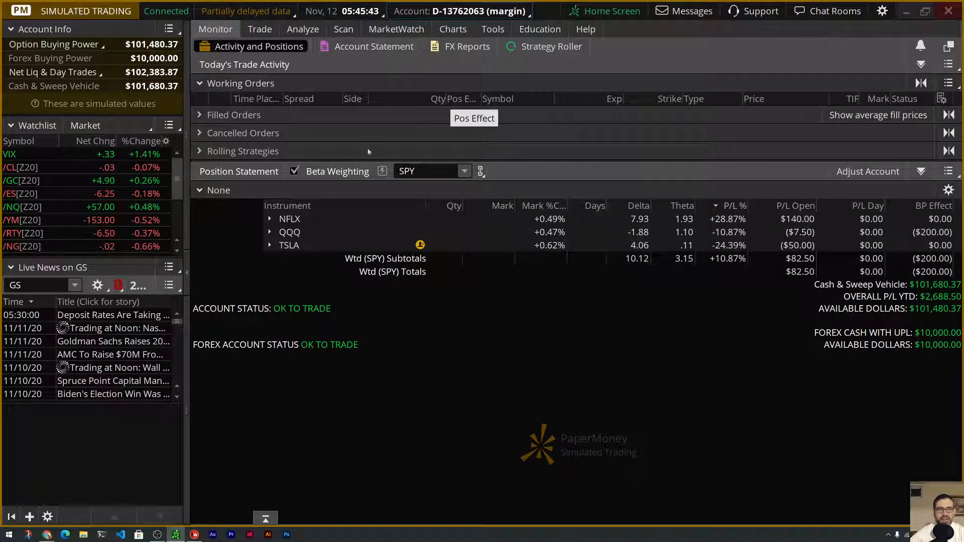
{"action": "left_click", "coordinate": [302, 29]}
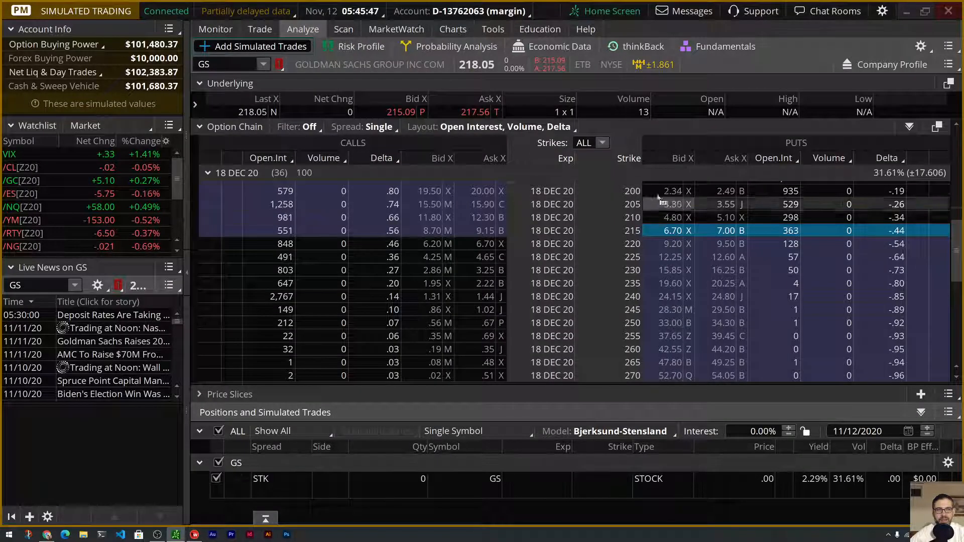
Step: Build and send the 24 DEC 20 GS 215/220 call vertical at 2.65 debit, then check Monitor working orders
{"action": "left_click", "coordinate": [208, 173]}
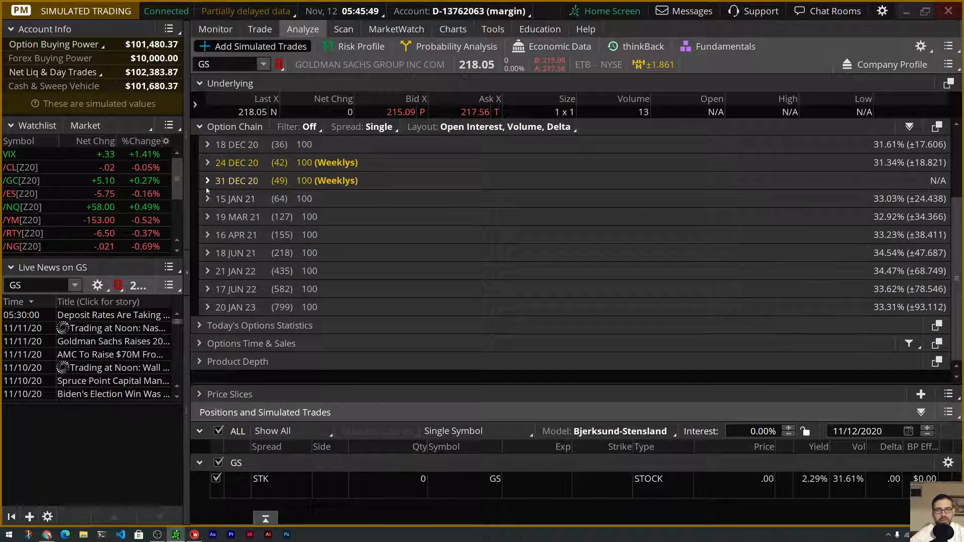
{"action": "left_click", "coordinate": [207, 163]}
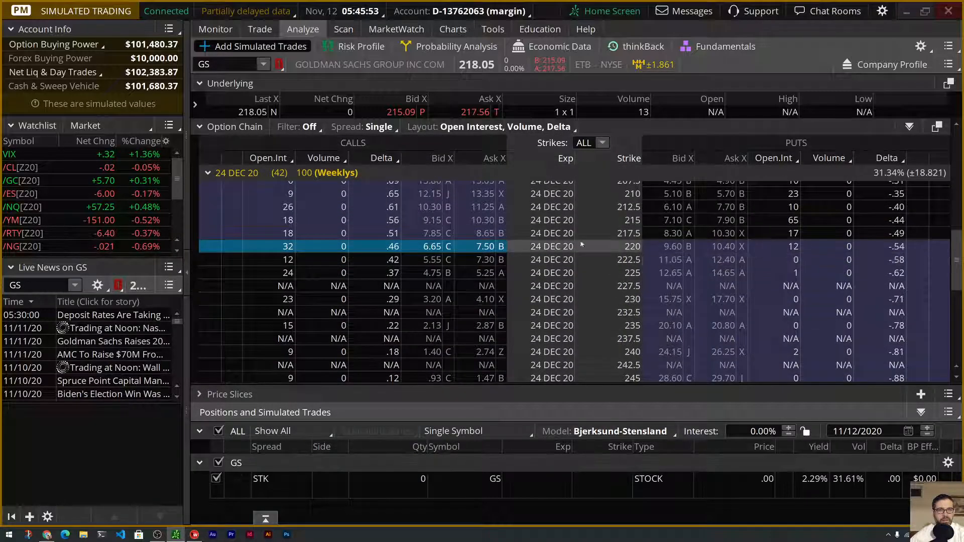
{"action": "left_click", "coordinate": [482, 220]}
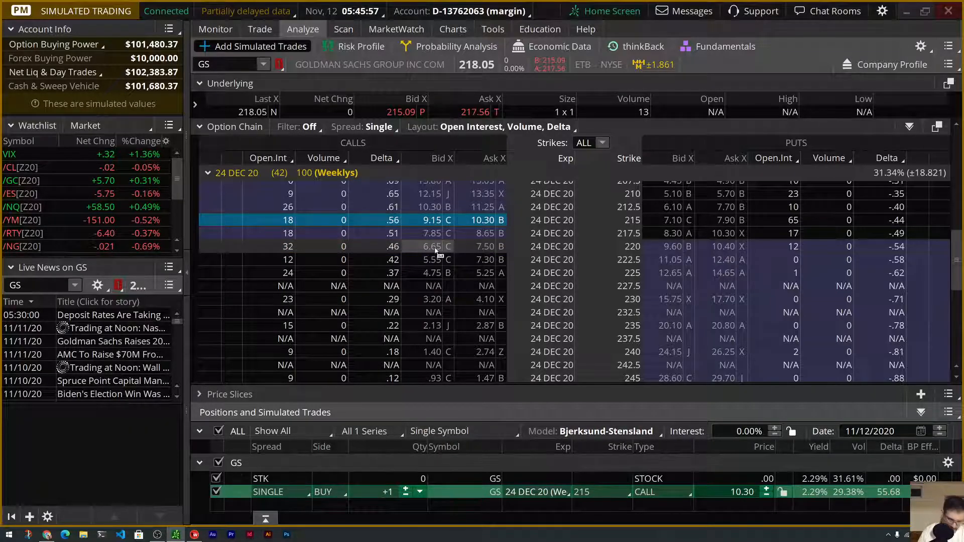
{"action": "left_click", "coordinate": [431, 246]}
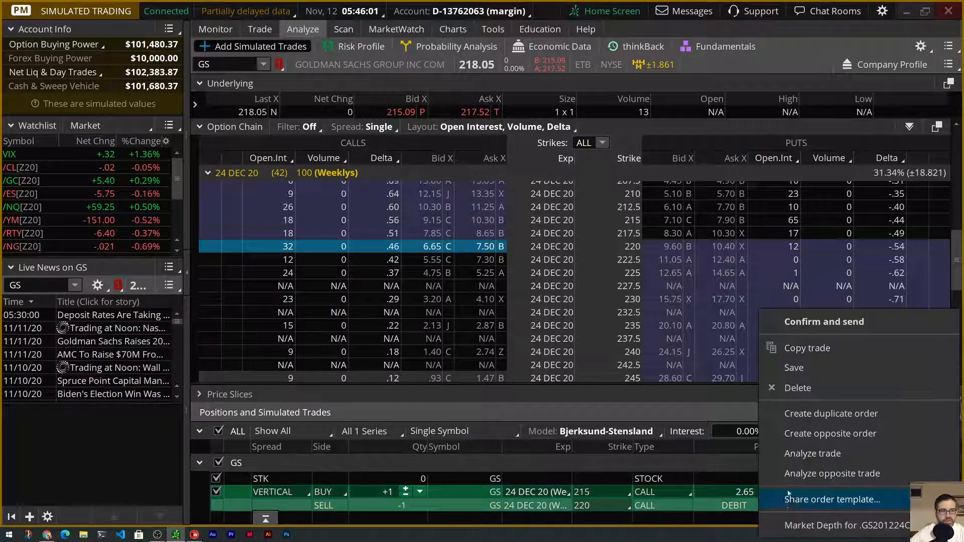
{"action": "left_click", "coordinate": [823, 321]}
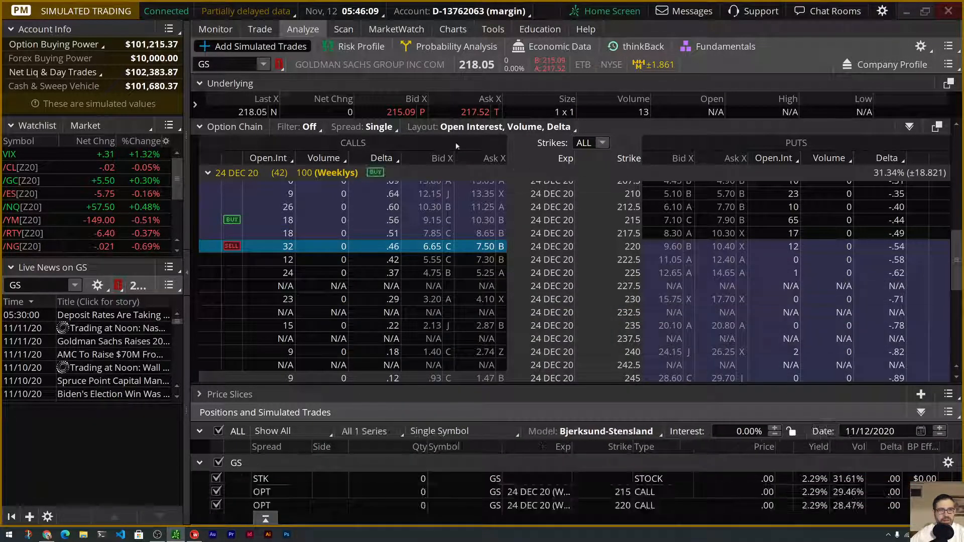
{"action": "left_click", "coordinate": [215, 29]}
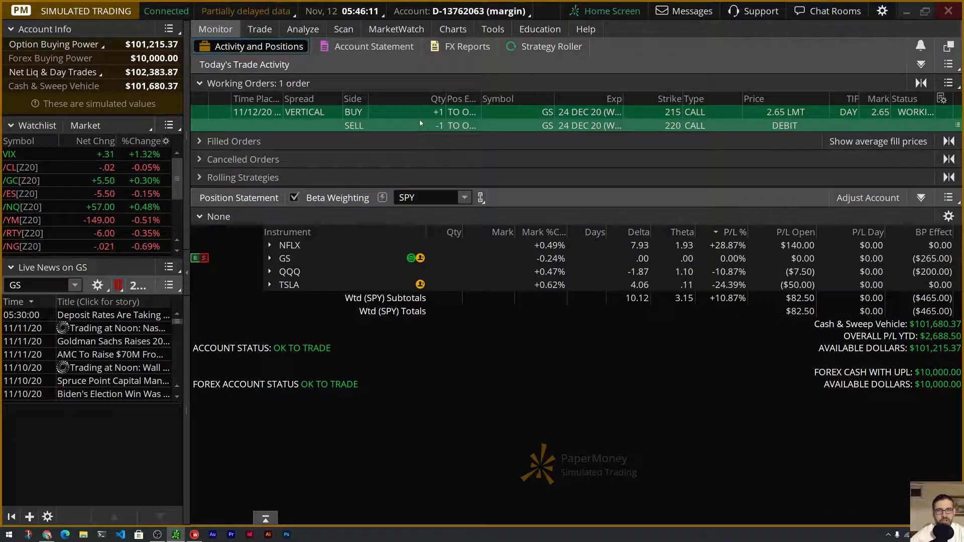